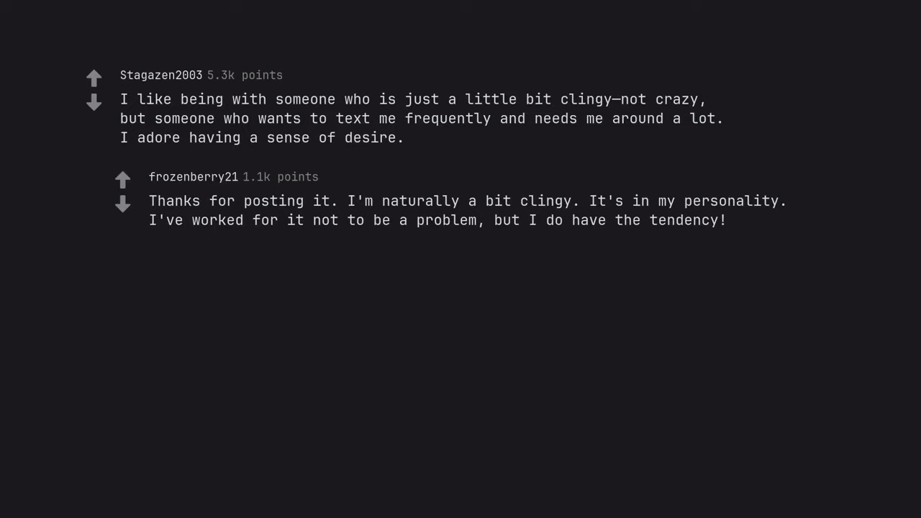
pyautogui.write("It's nice to know some people appreciate it.")
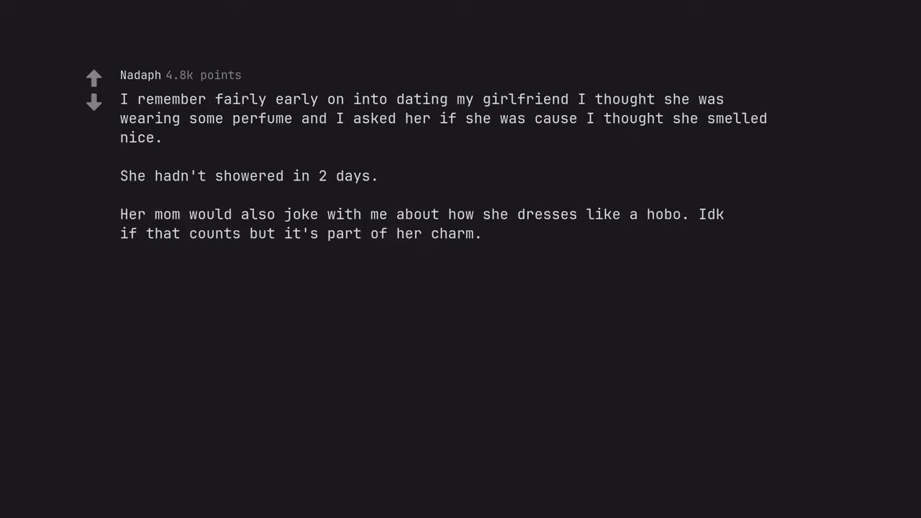
pyautogui.scroll(-3)
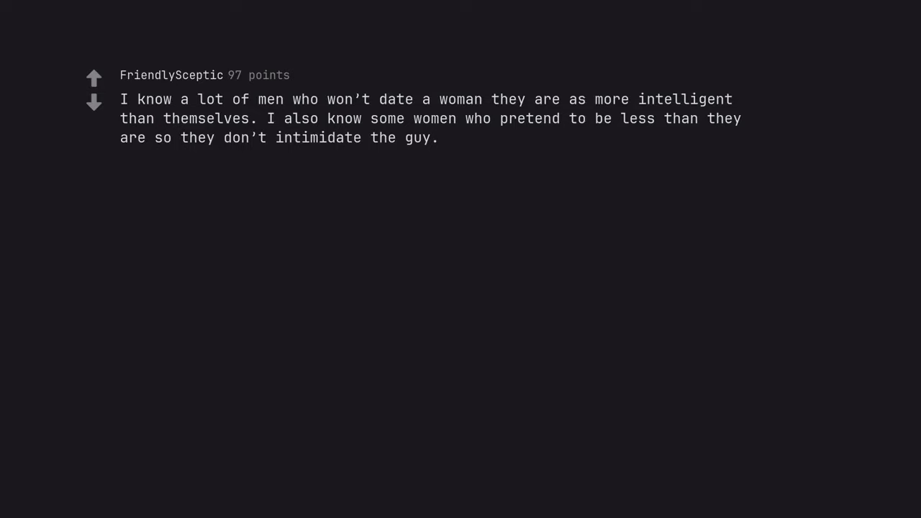
pyautogui.write('Screw that, nothing like a smart capable woman who can engage in a deep conversation.')
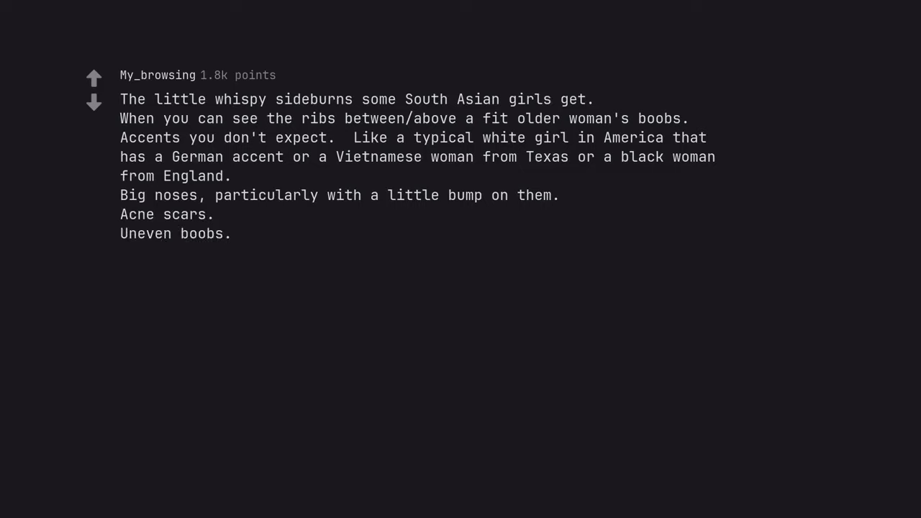
pyautogui.write('Man, women are neat.')
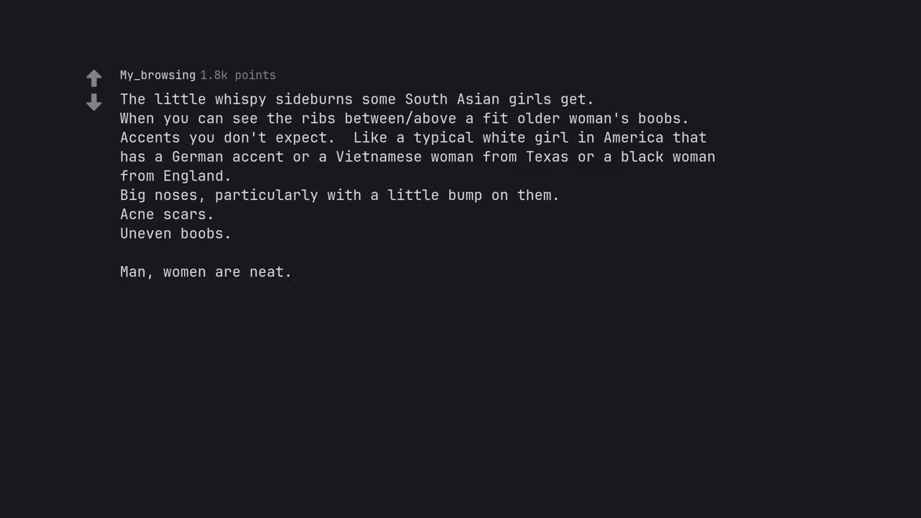